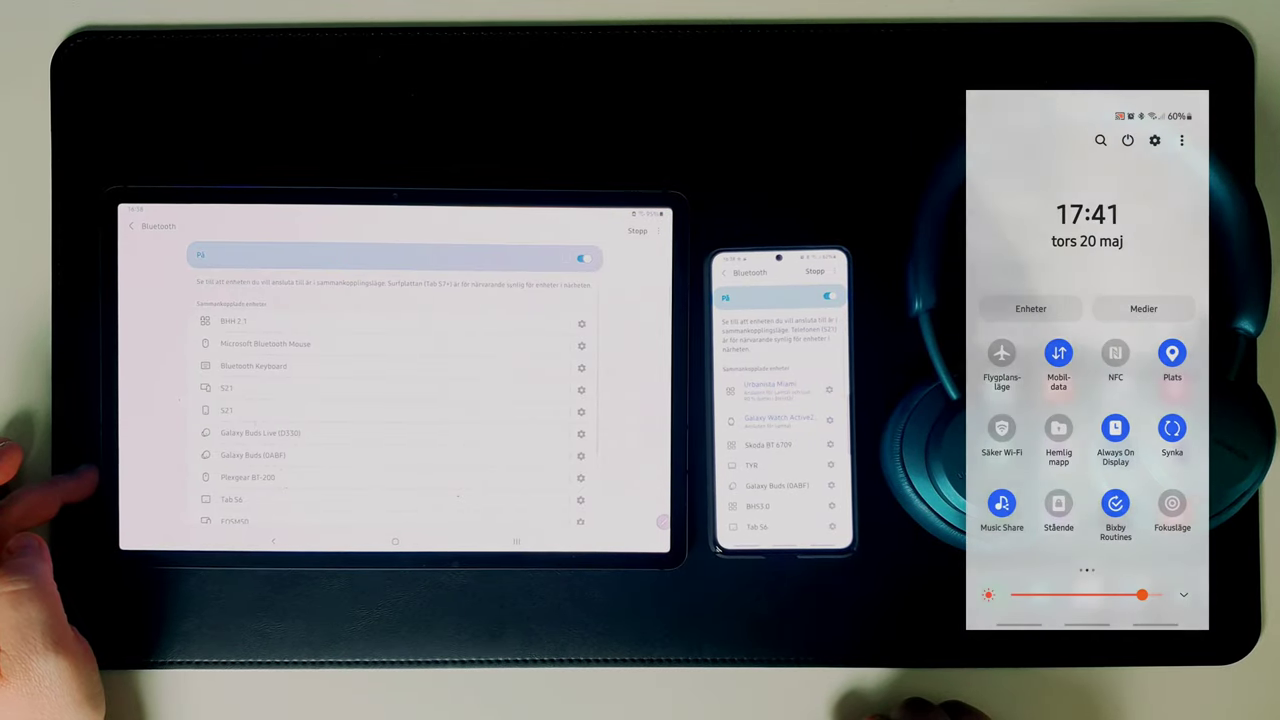
Step: Open the phone's Music Share settings and scroll to the Urbanista Miami sharing options
click(1002, 510)
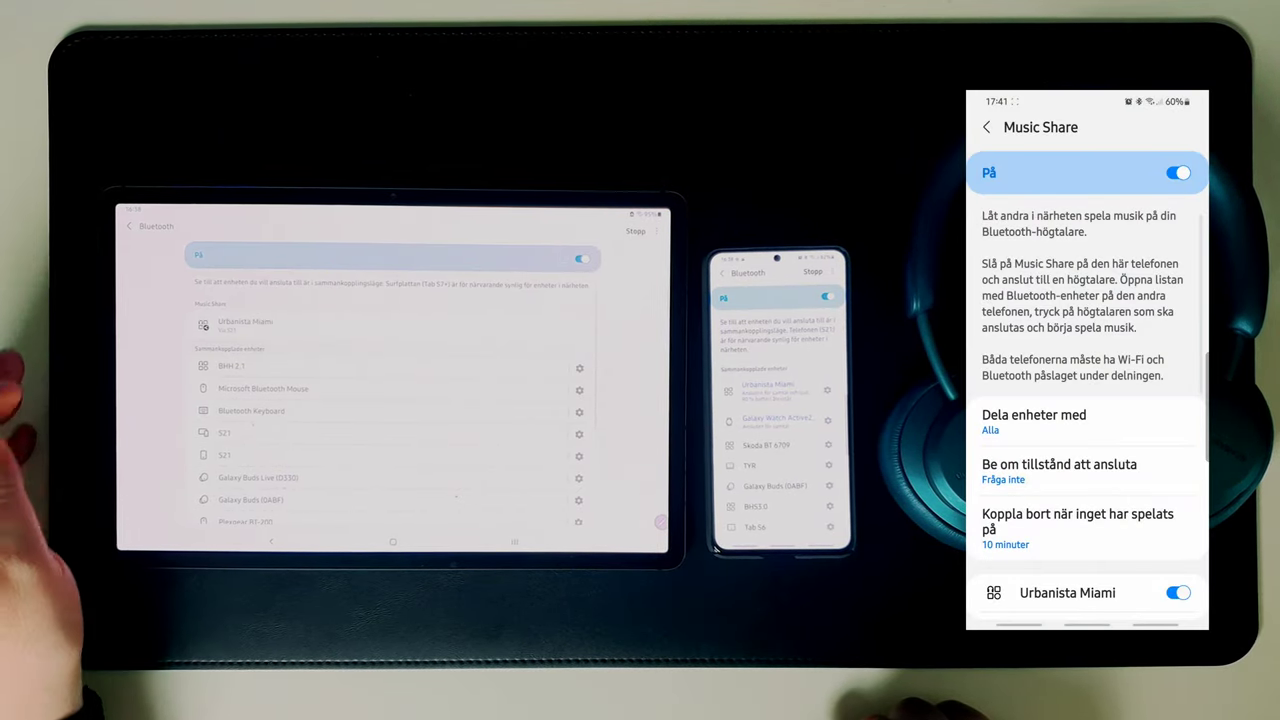
scroll(down, 3)
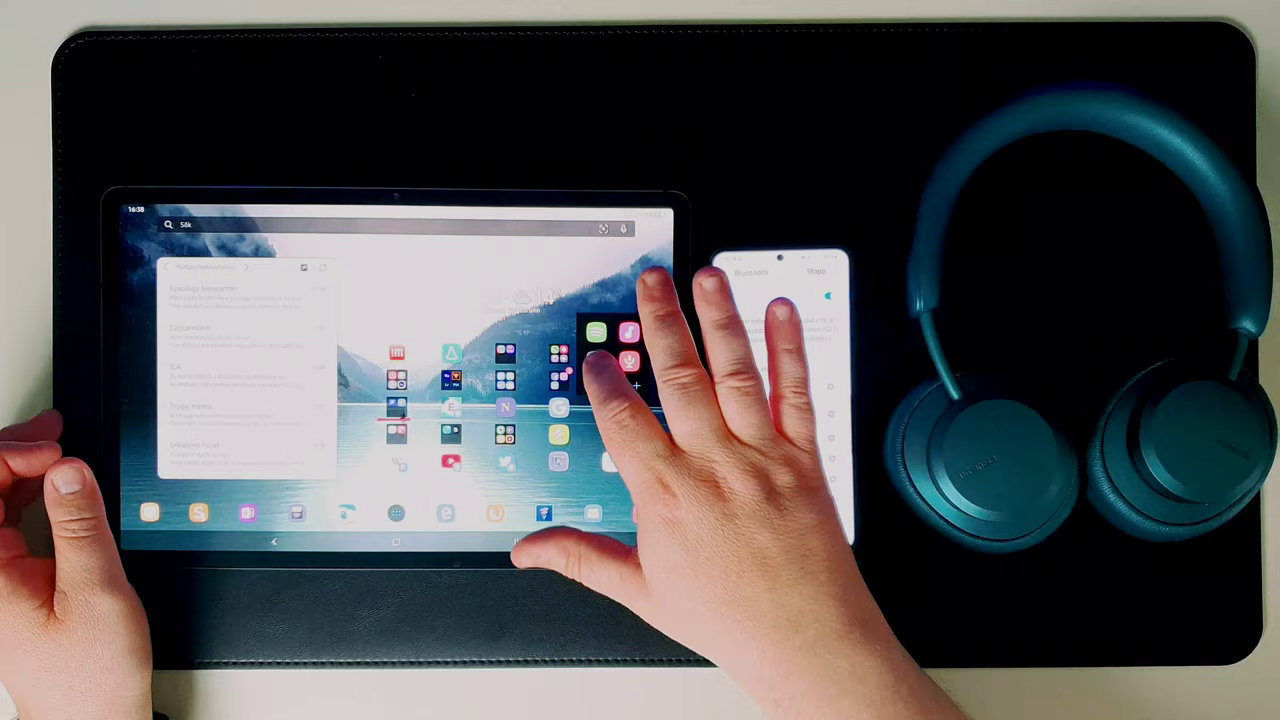
Step: Launch Spotify on the tablet so Rock Your Body by H.E.A.T plays
click(595, 333)
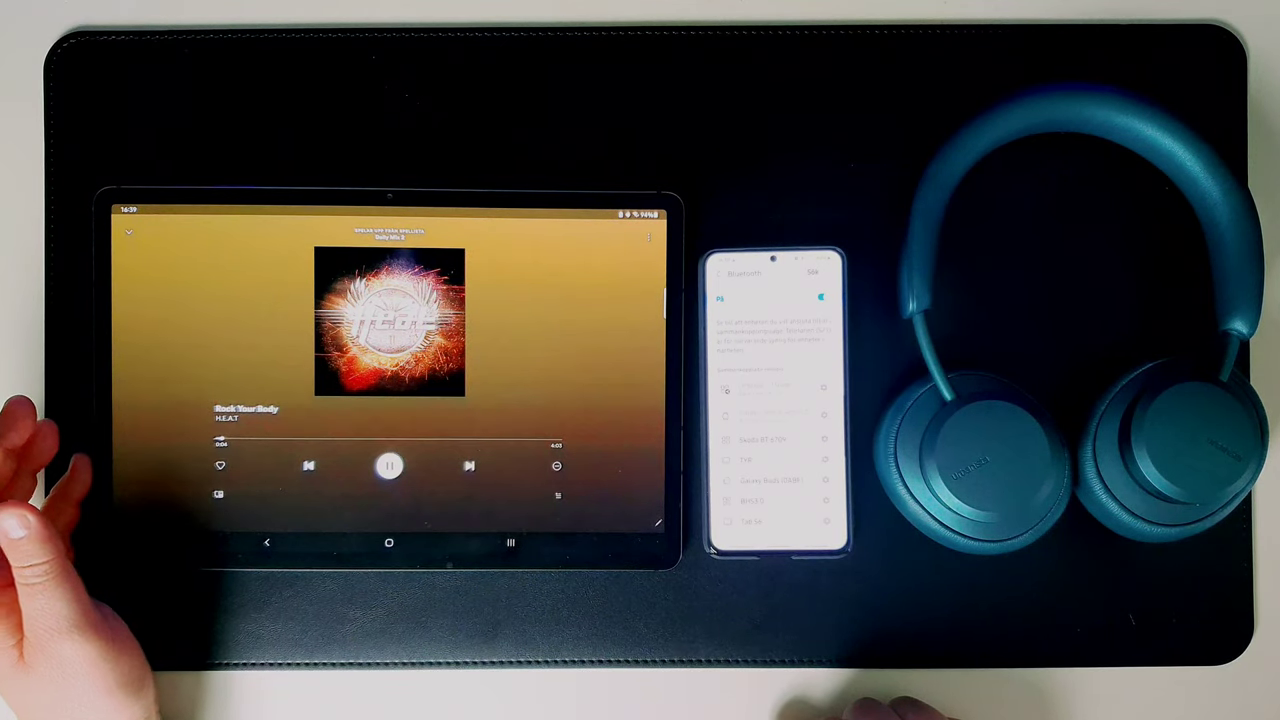
Step: Skip ahead through several Spotify tracks until Money Talks by 220 Volt plays
click(469, 465)
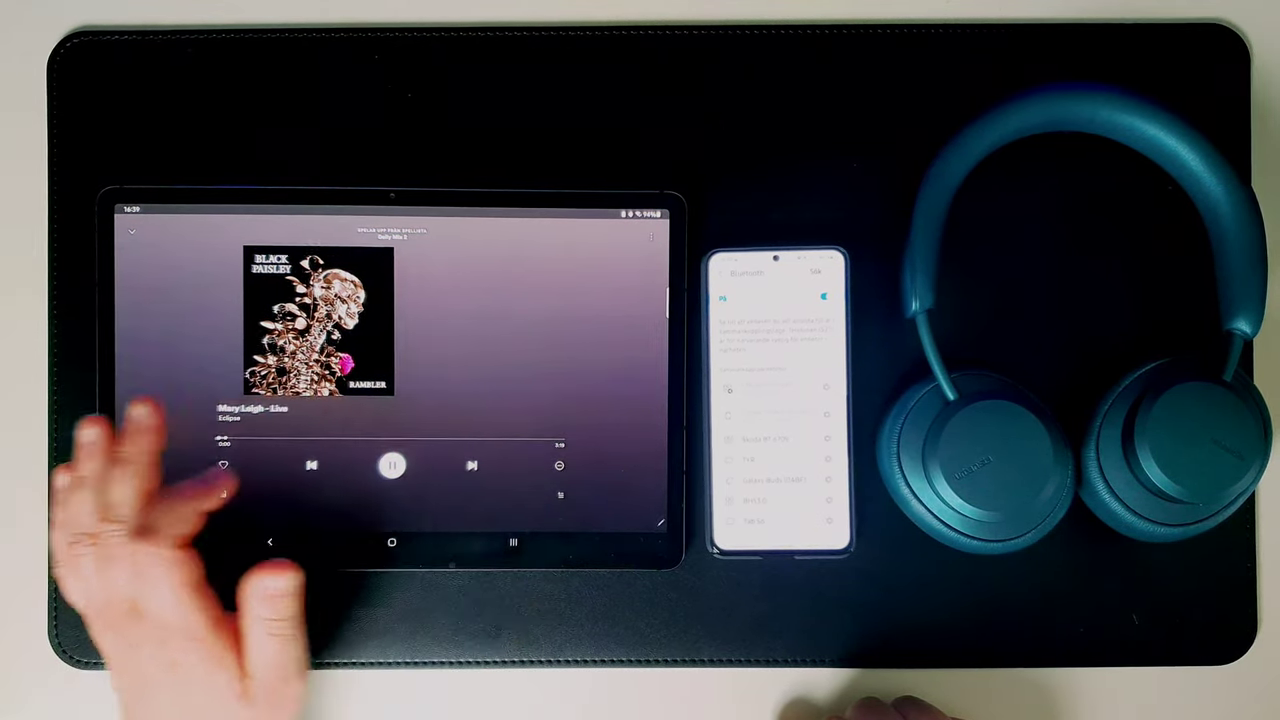
click(472, 465)
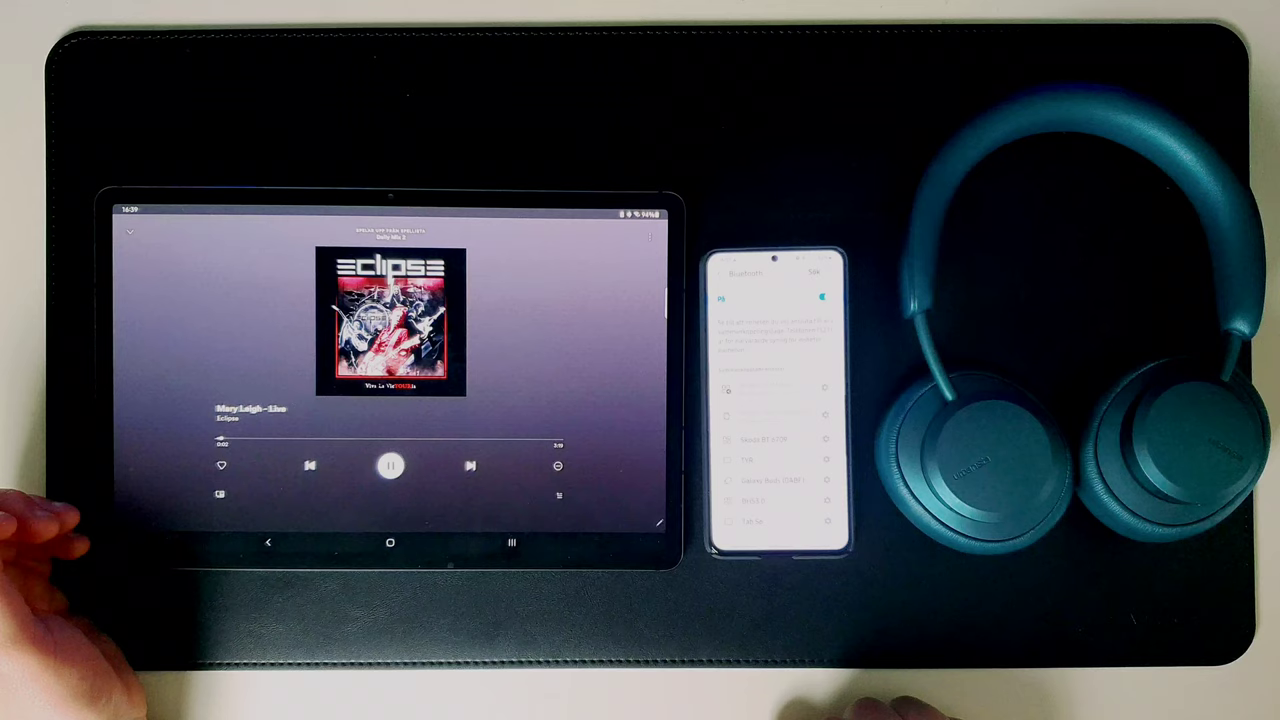
click(470, 465)
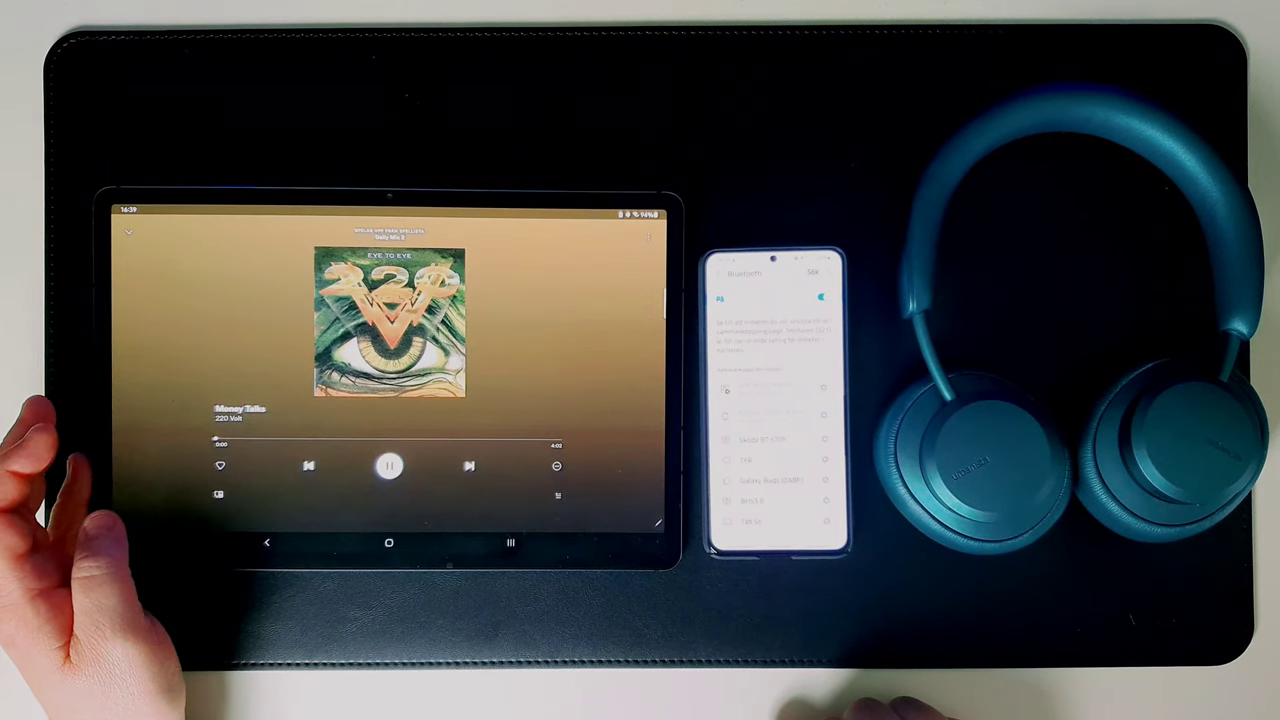
click(389, 465)
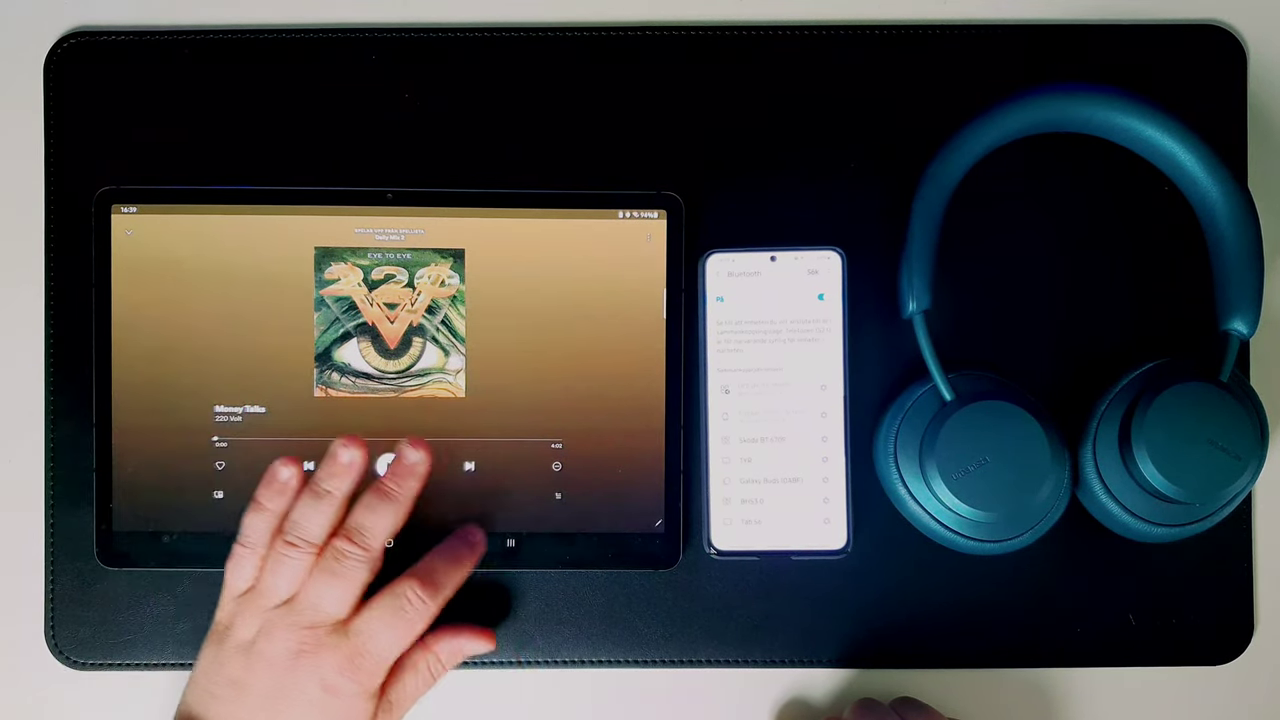